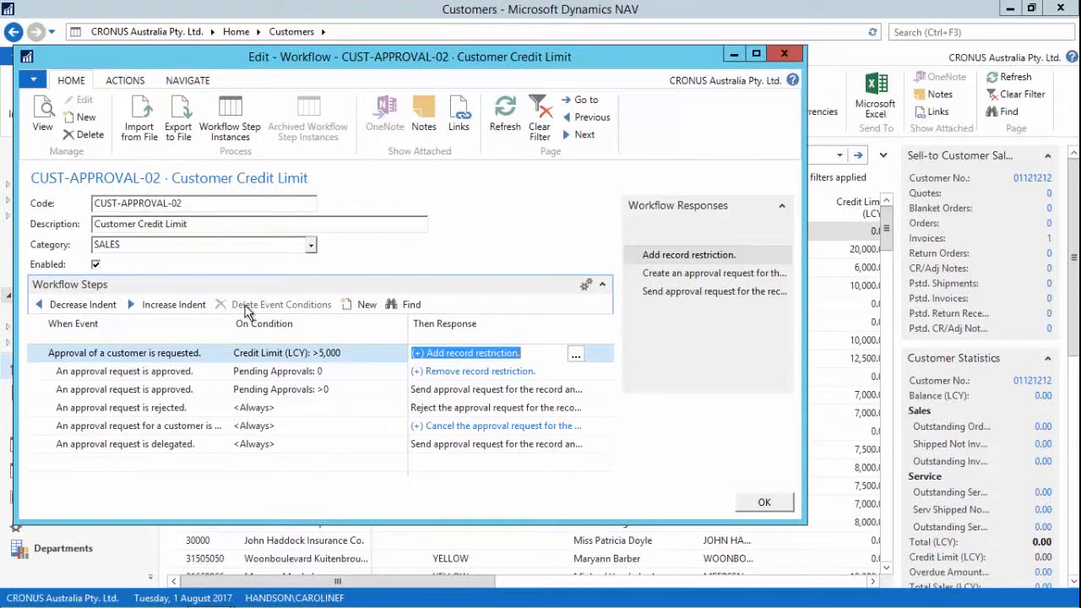
Review the credit limit over 5,000 condition in CUST-APPROVAL-02 and close the workflow.
click(312, 353)
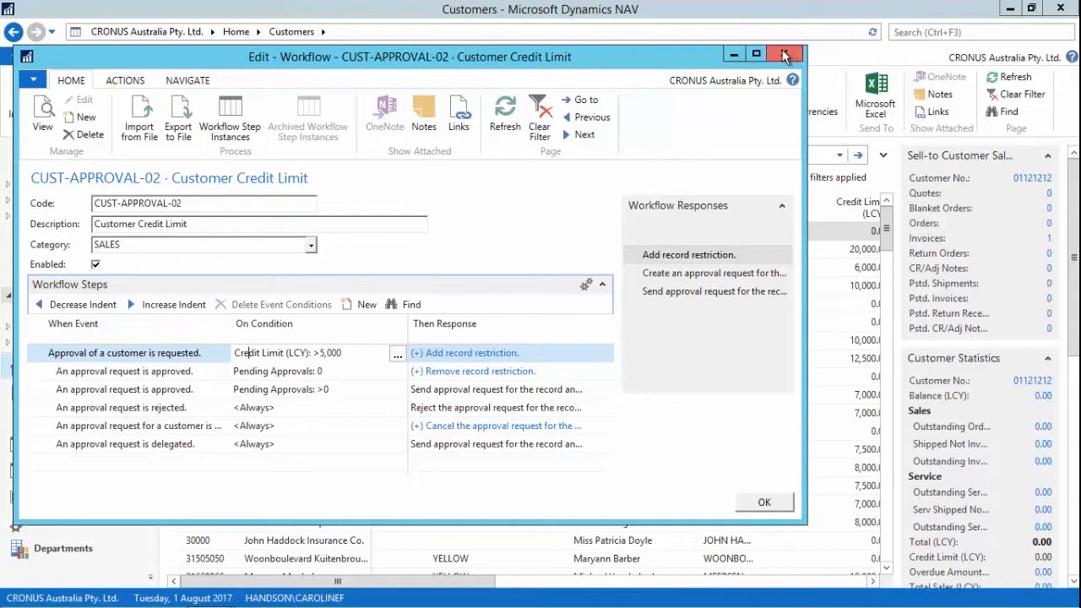
mouse_move(783, 54)
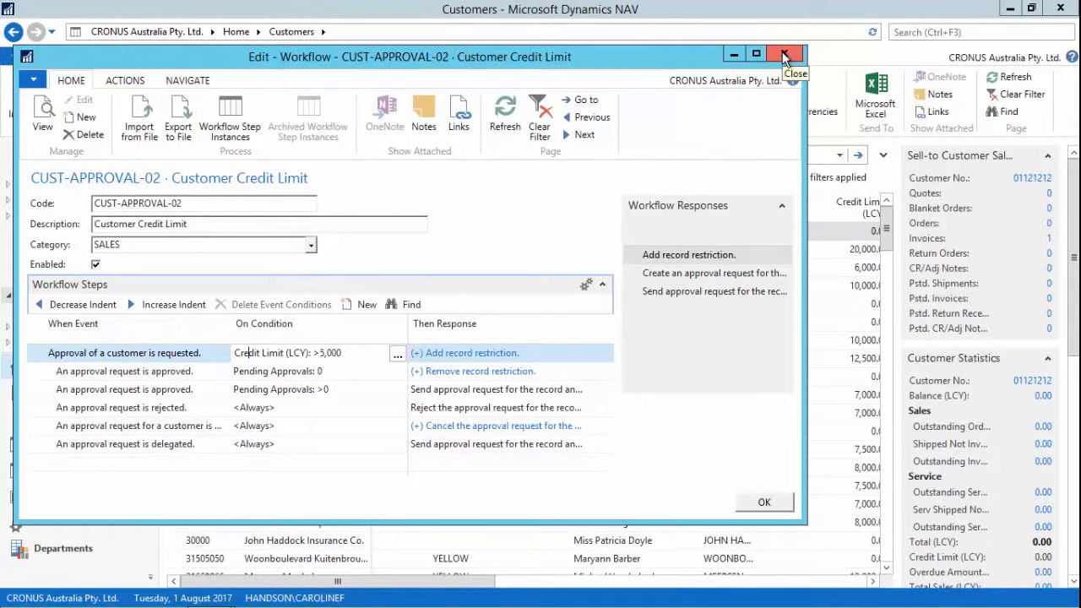
click(781, 53)
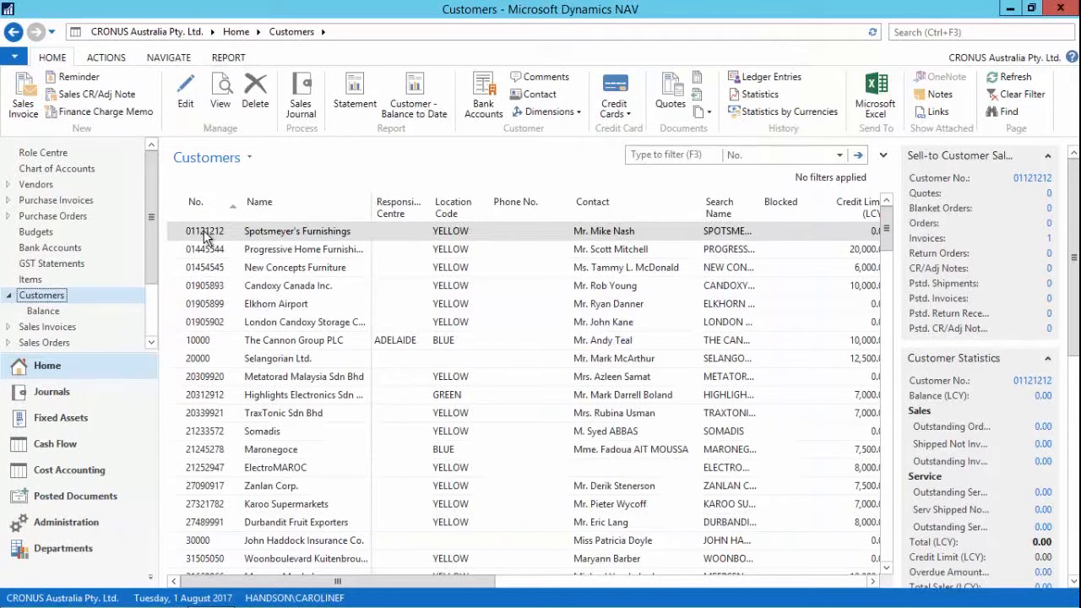
Open customer 01121212 Spotsmeyer's Furnishings and set Credit Limit (LCY) to 6000.
click(203, 230)
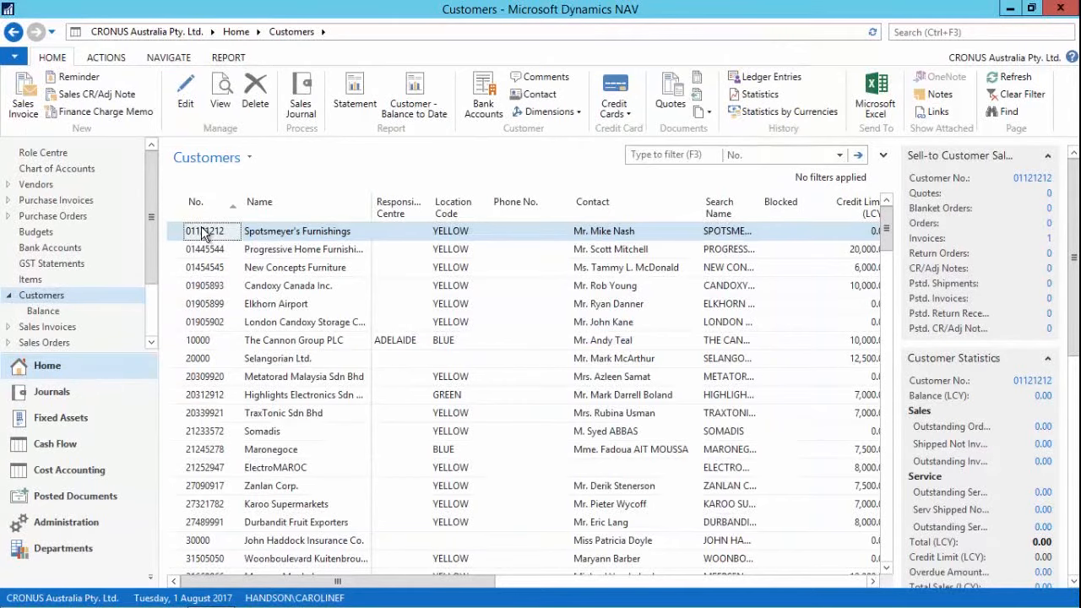
double_click(204, 231)
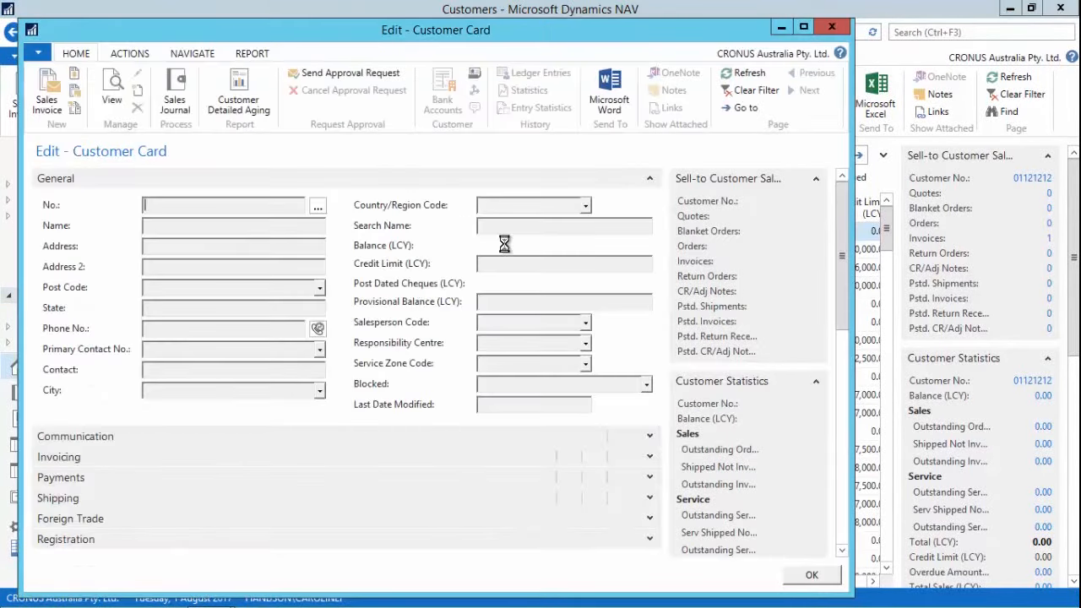
text(01121212)
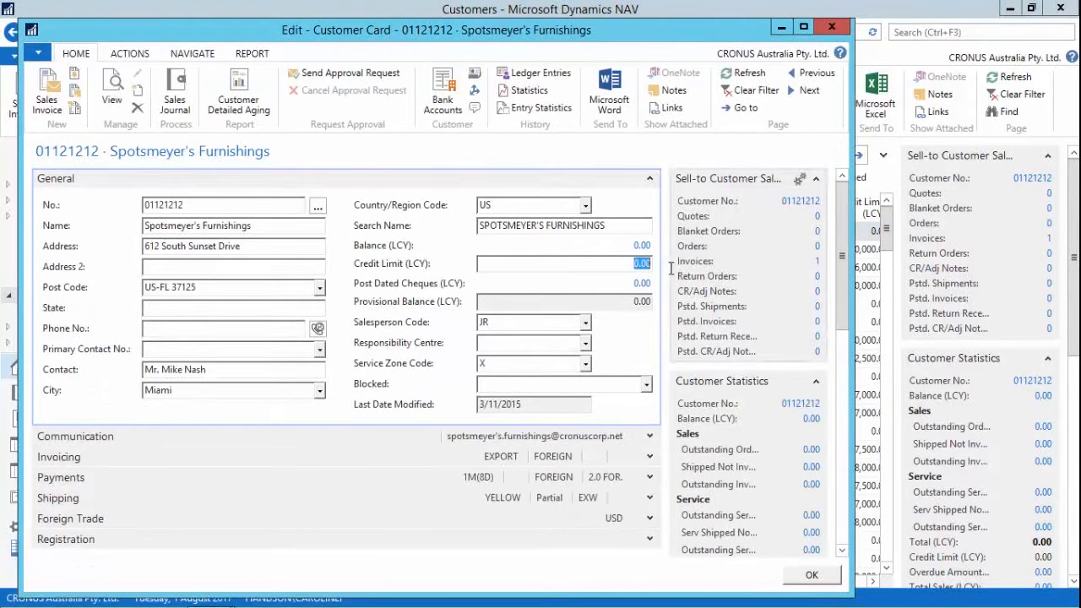
text(6000)
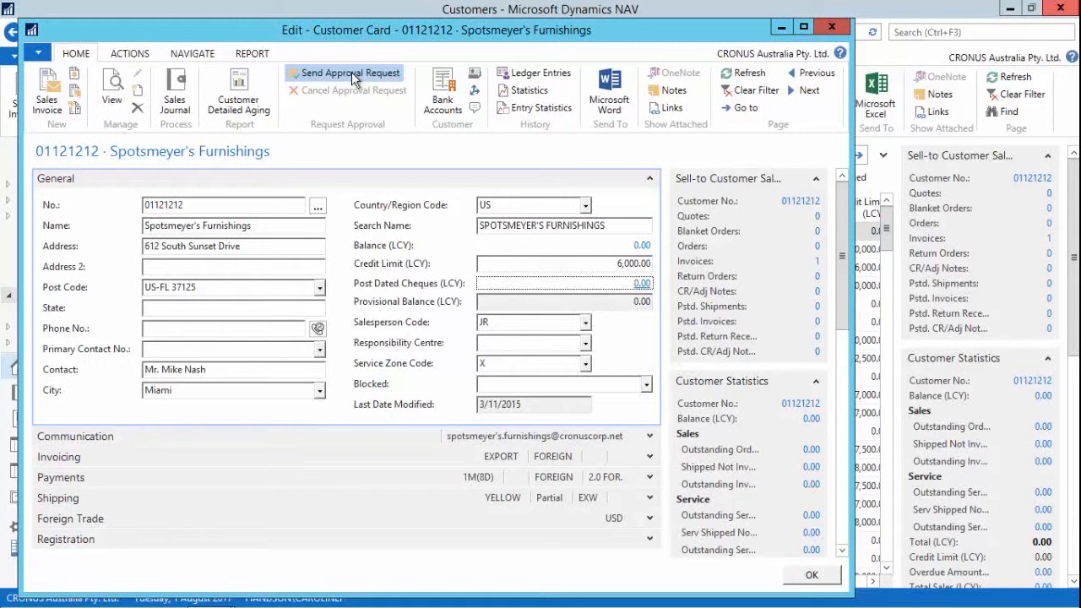
mouse_move(557, 162)
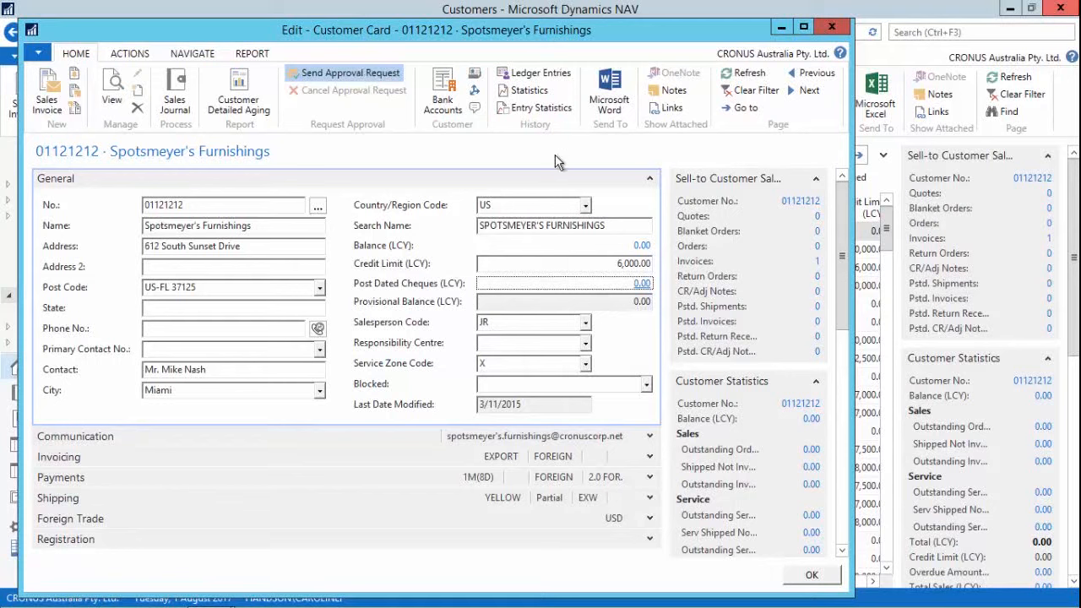
mouse_move(694, 275)
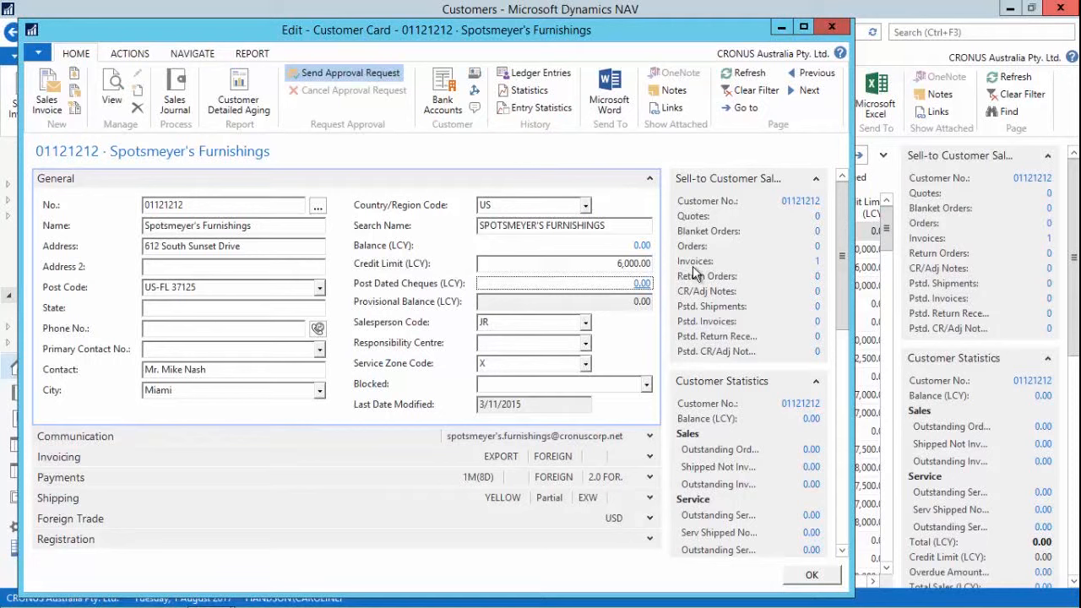
Send the approval request, acknowledge the confirmation, and open the customer's sales invoices.
click(345, 72)
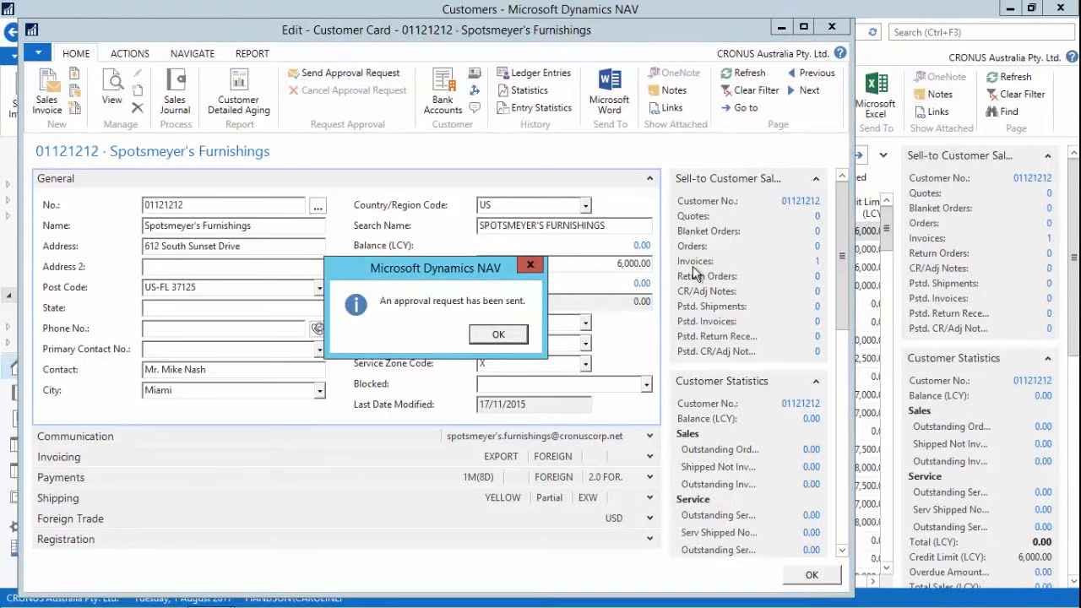
mouse_move(494, 344)
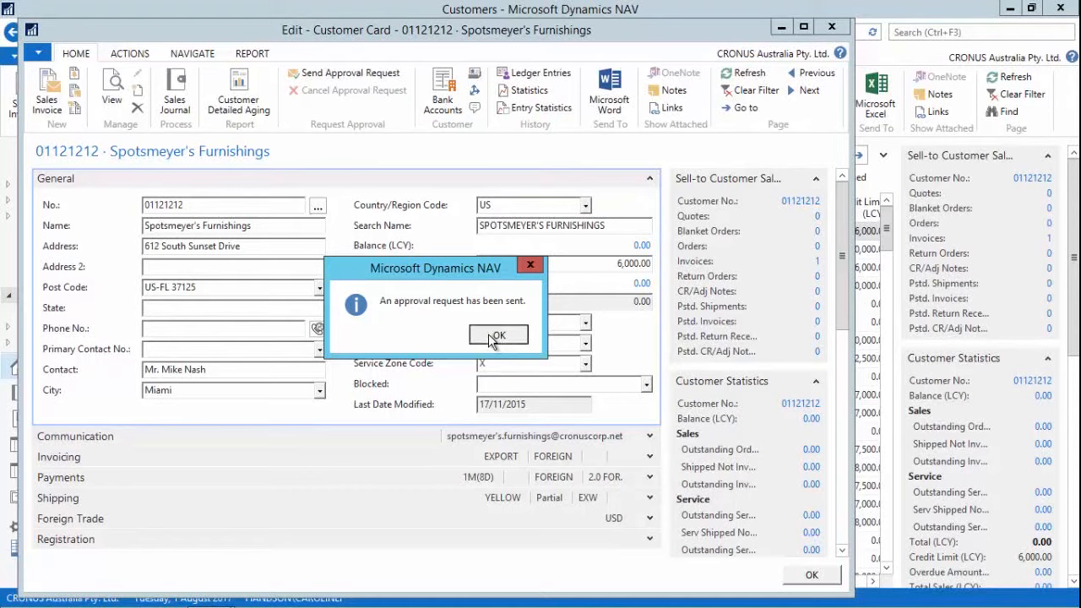
click(498, 334)
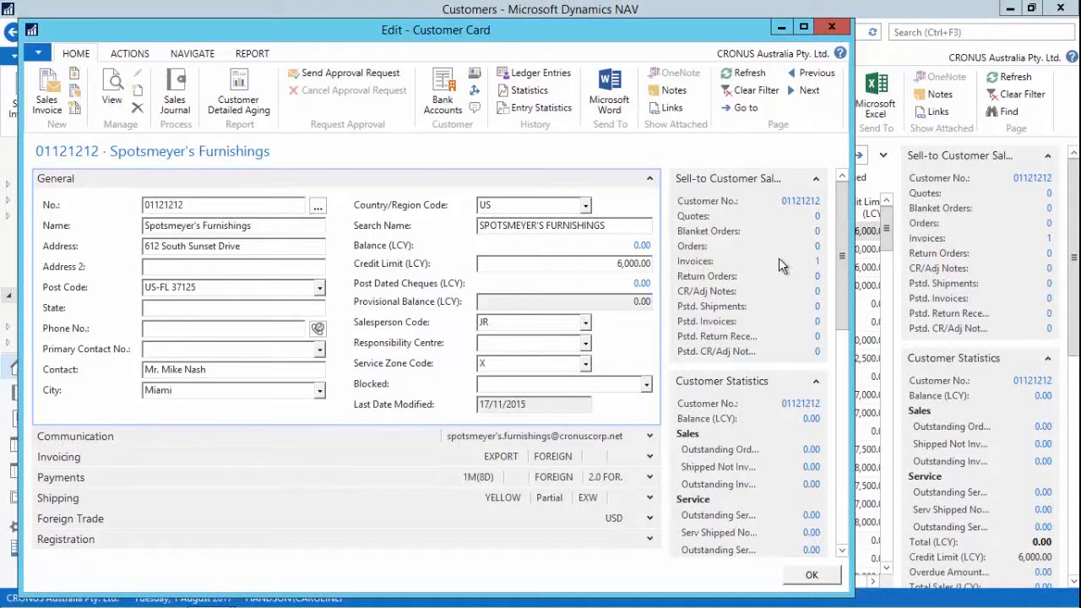
click(817, 261)
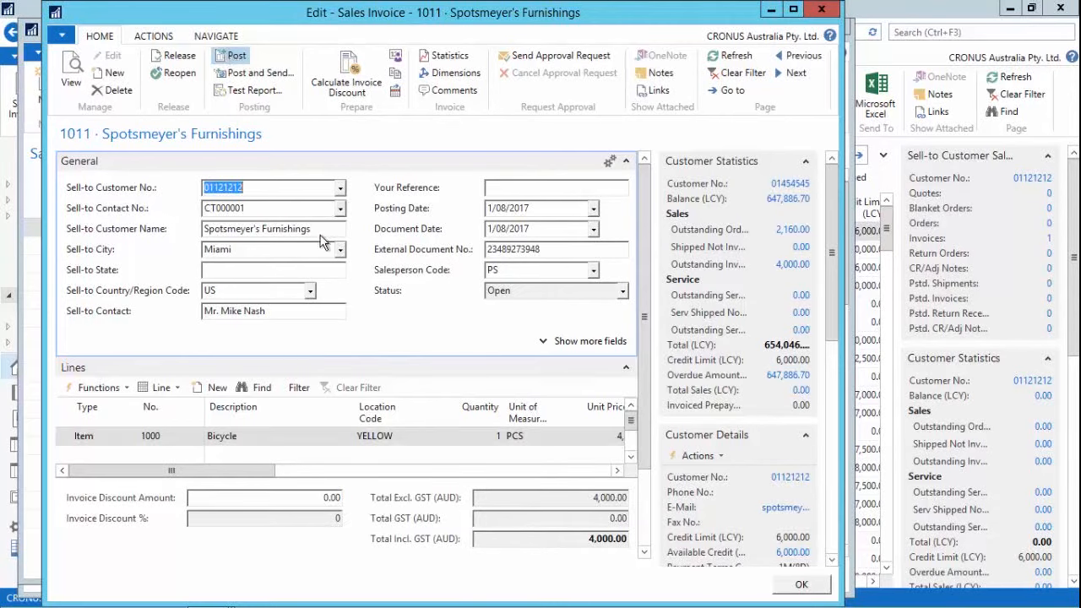
mouse_move(391, 313)
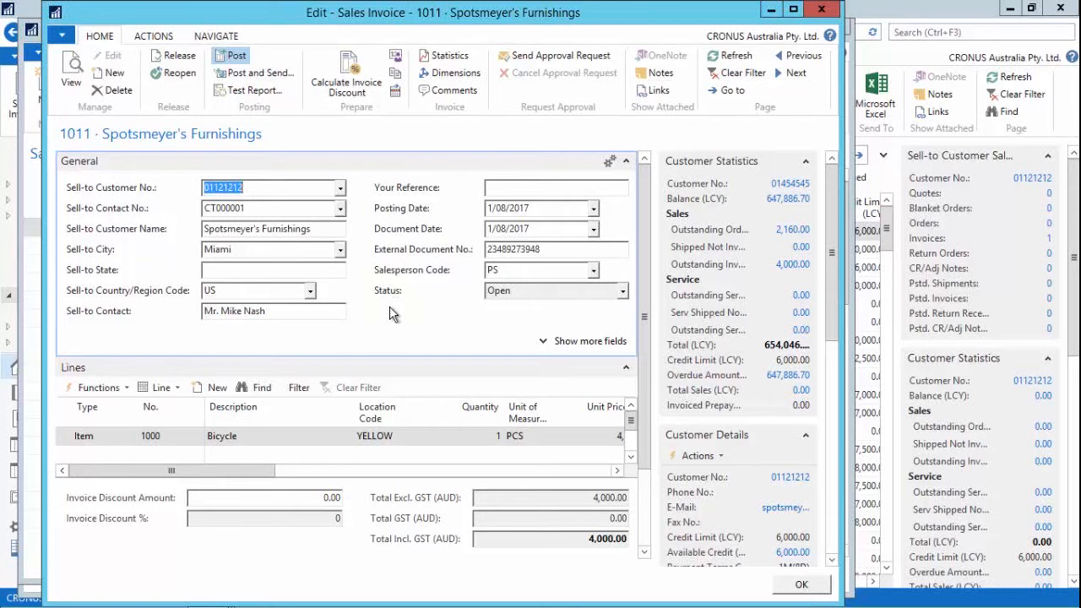
mouse_move(301, 62)
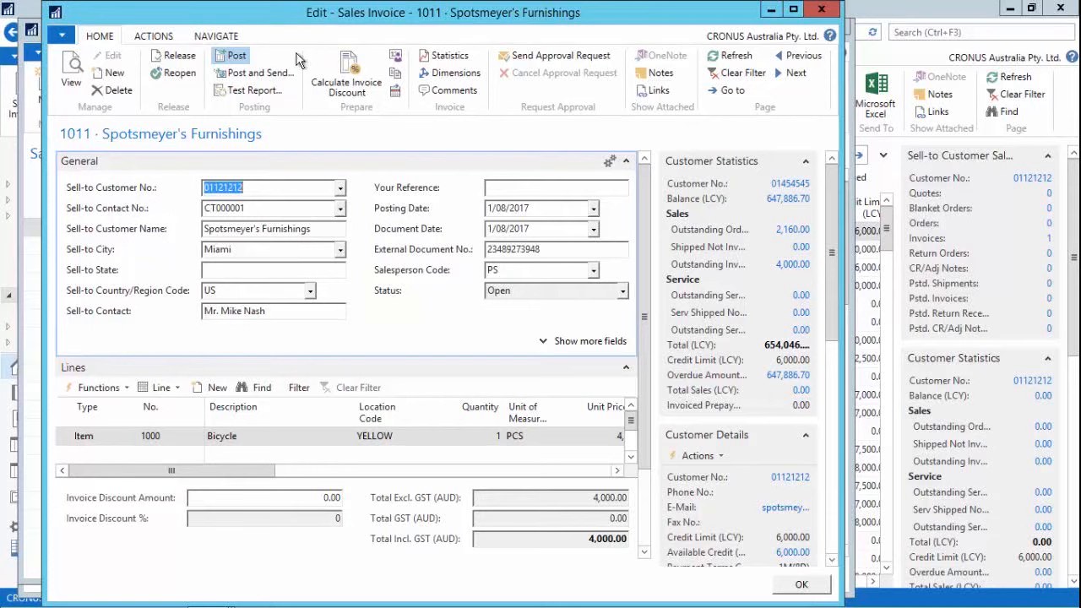
Attempt to post invoice 1011, dismiss the credit limit restriction error, and close the invoices list.
click(234, 55)
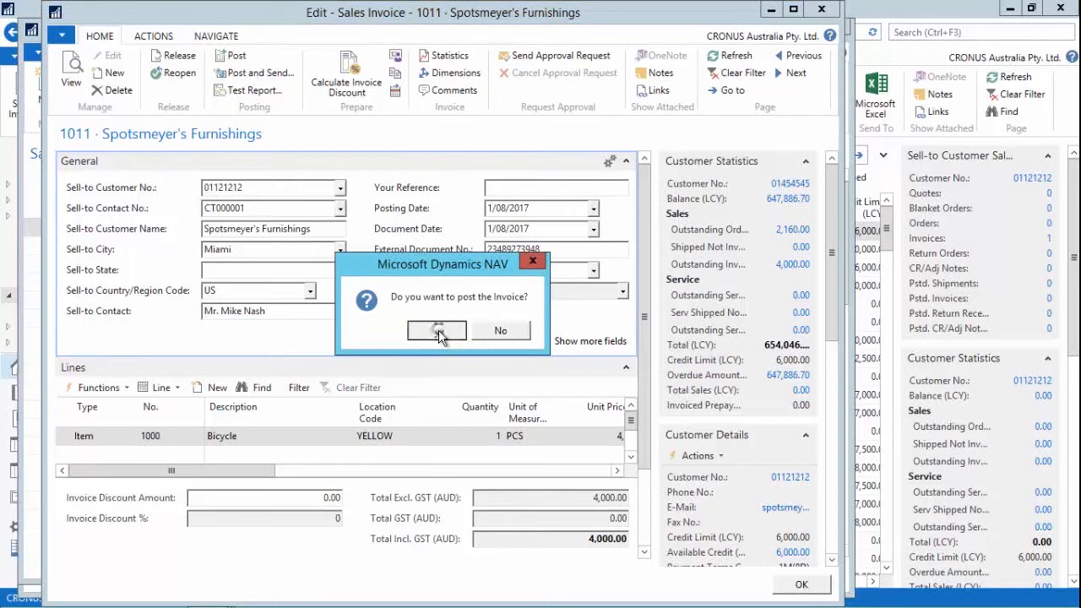
click(436, 330)
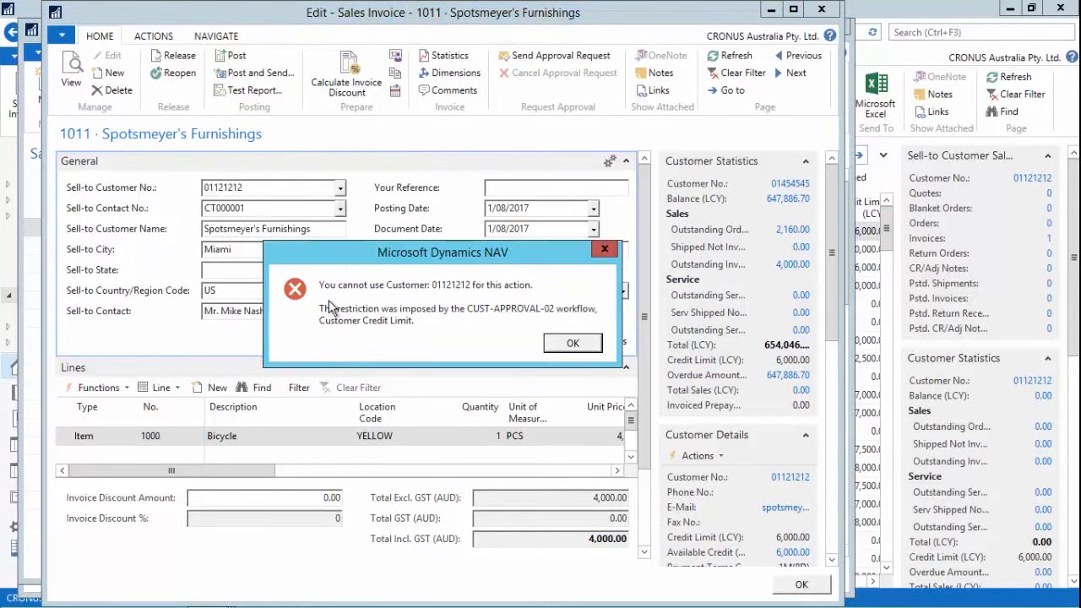
mouse_move(601, 320)
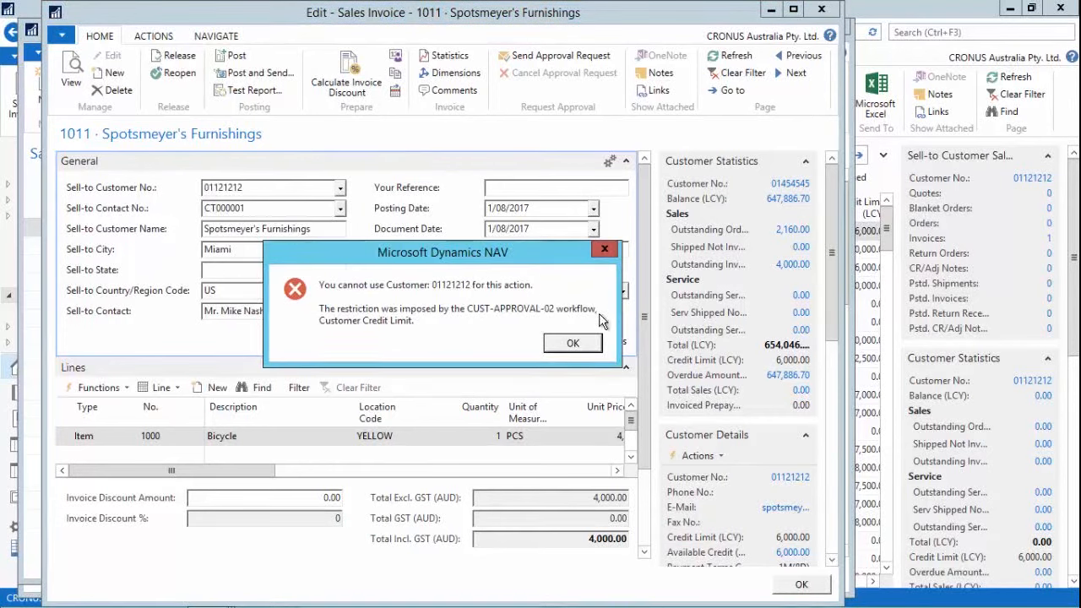
mouse_move(505, 321)
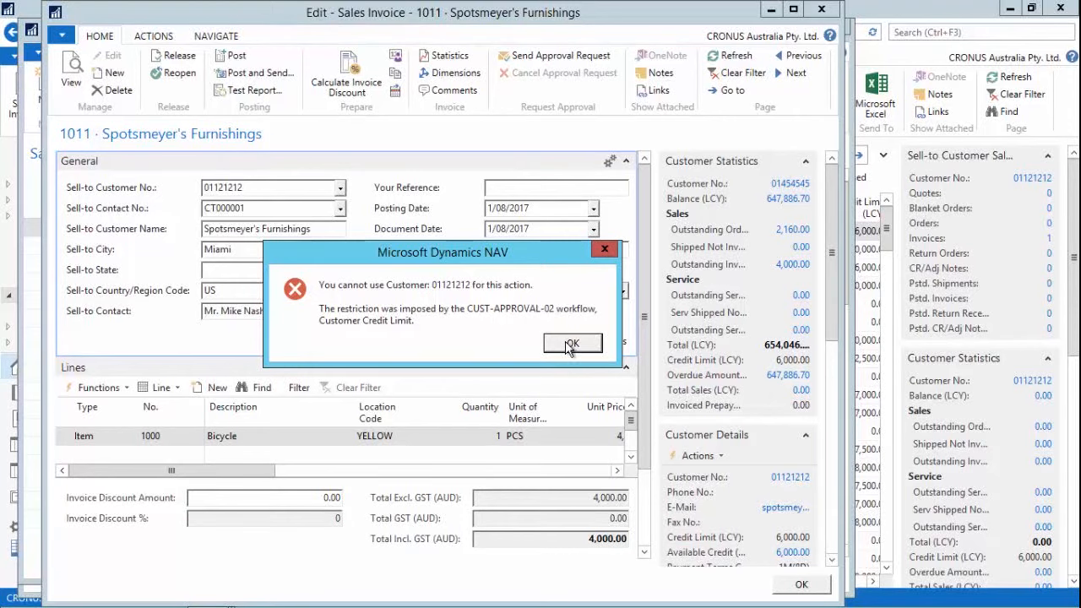
click(571, 343)
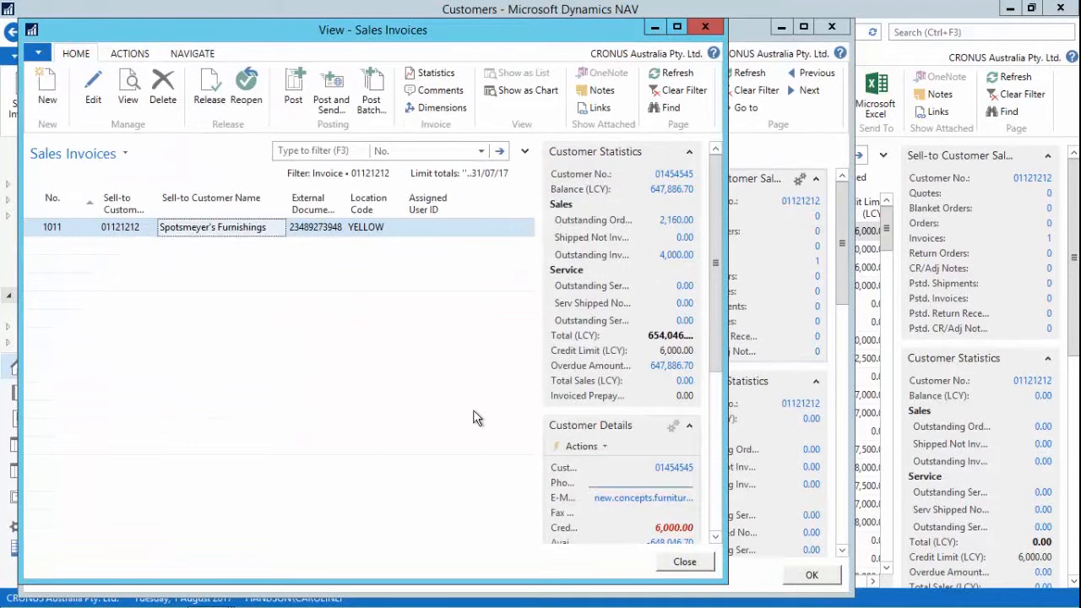
click(705, 27)
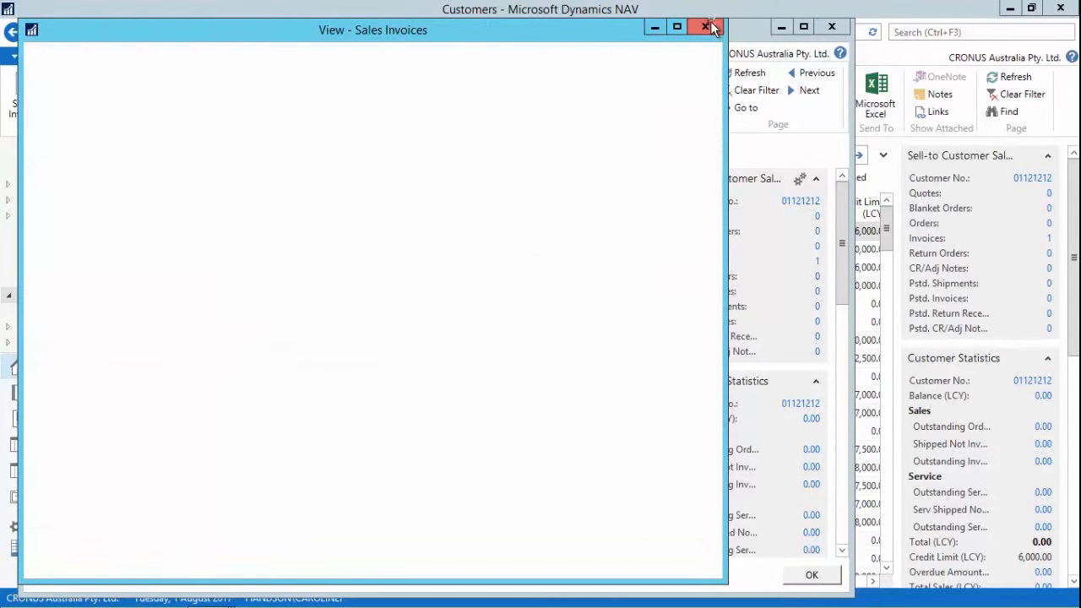
Close the customer card, open Sent Notification Entries via search, then return Home to Customers.
click(707, 27)
text(sent)
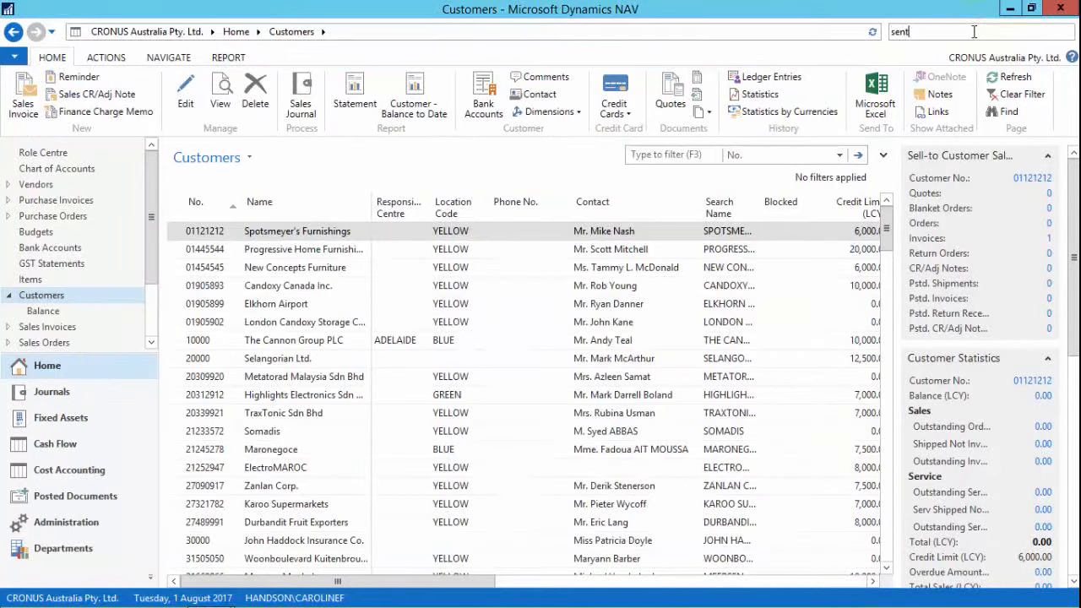
text(not)
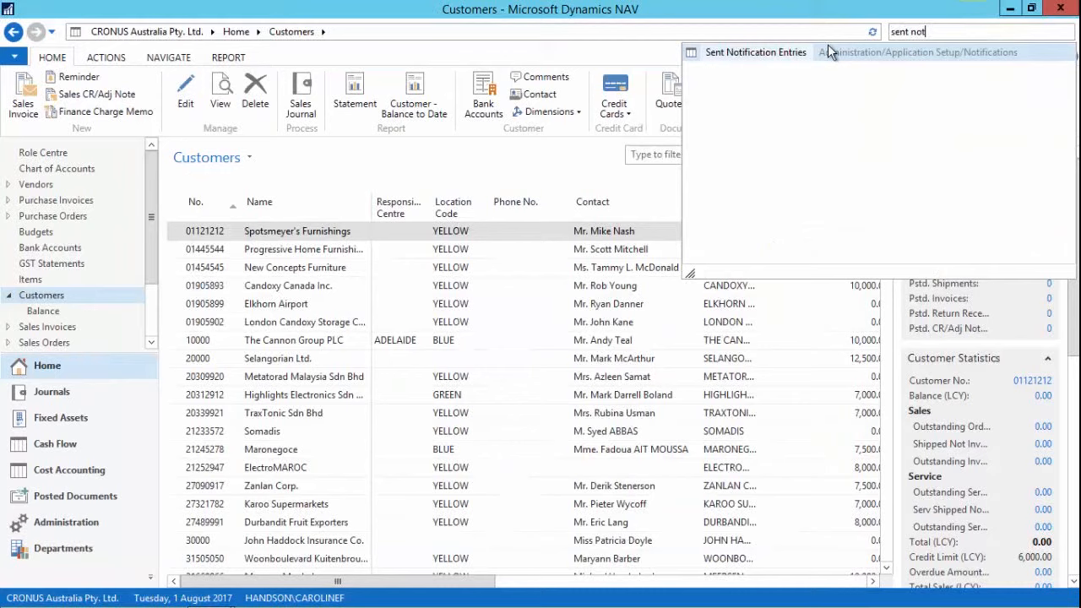
click(755, 51)
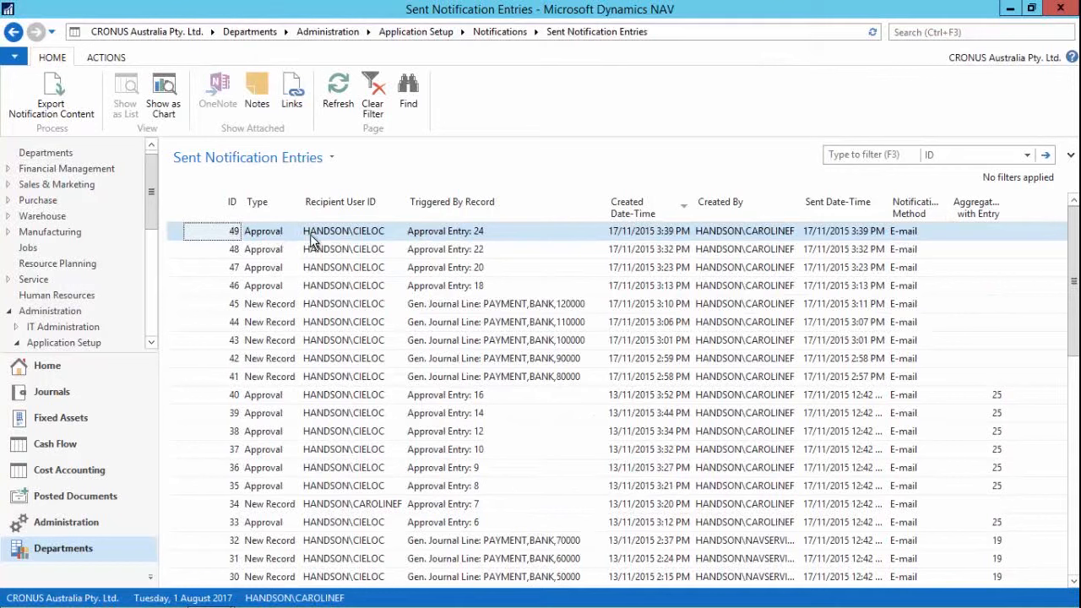
mouse_move(750, 236)
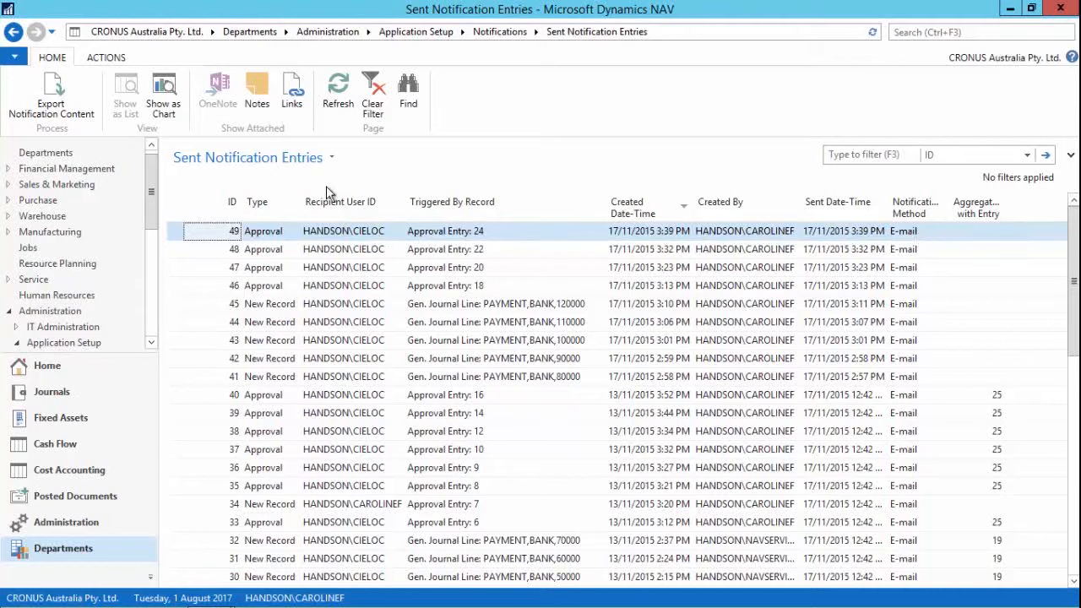
mouse_move(63, 371)
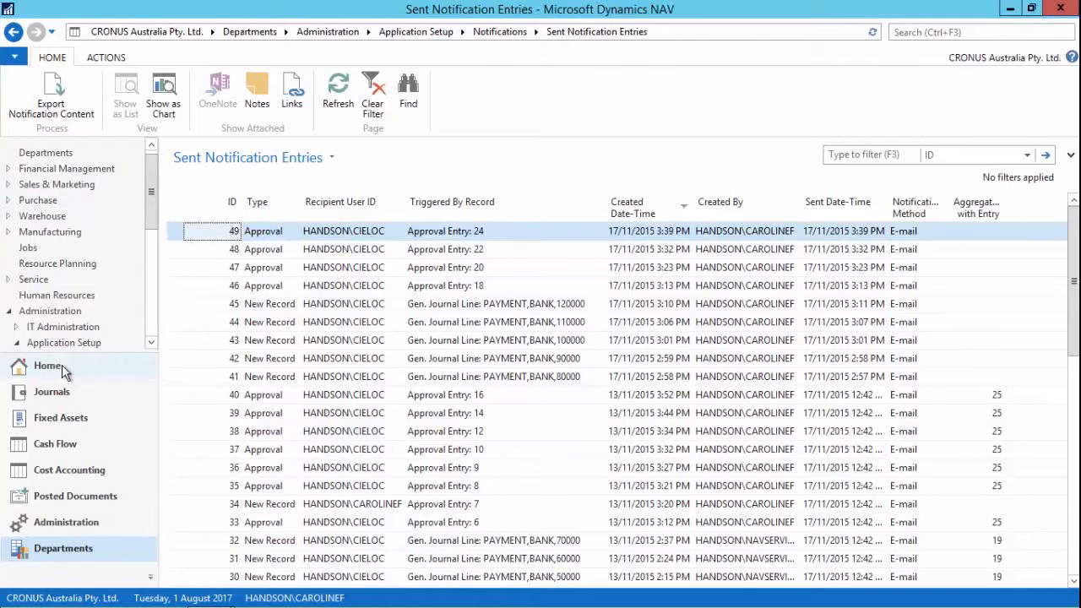
click(47, 365)
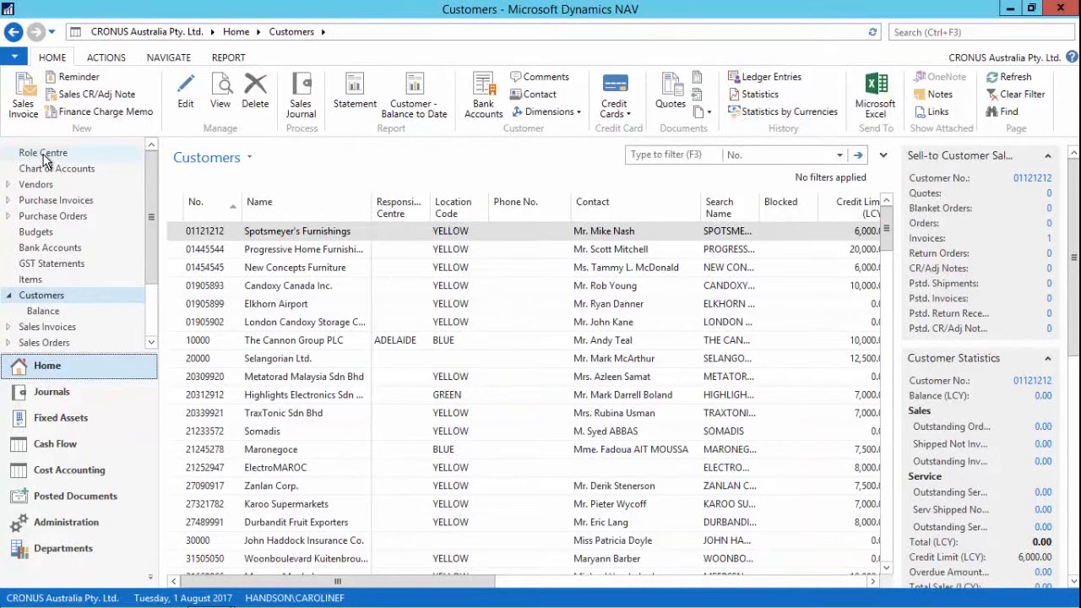
Open the Accounting Manager Role Centre from the navigation pane.
click(43, 152)
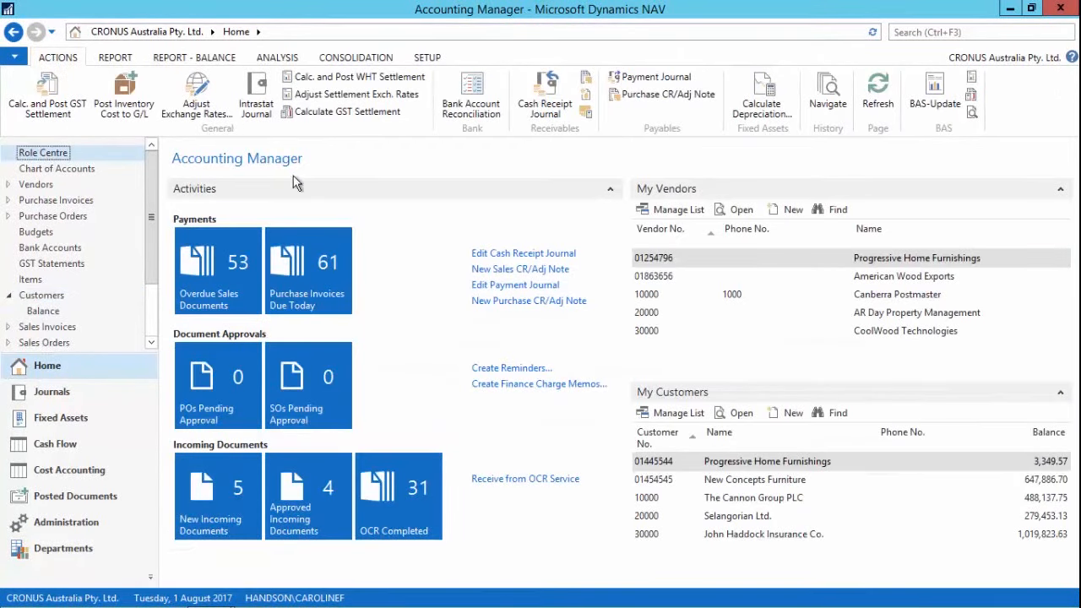
mouse_move(359, 165)
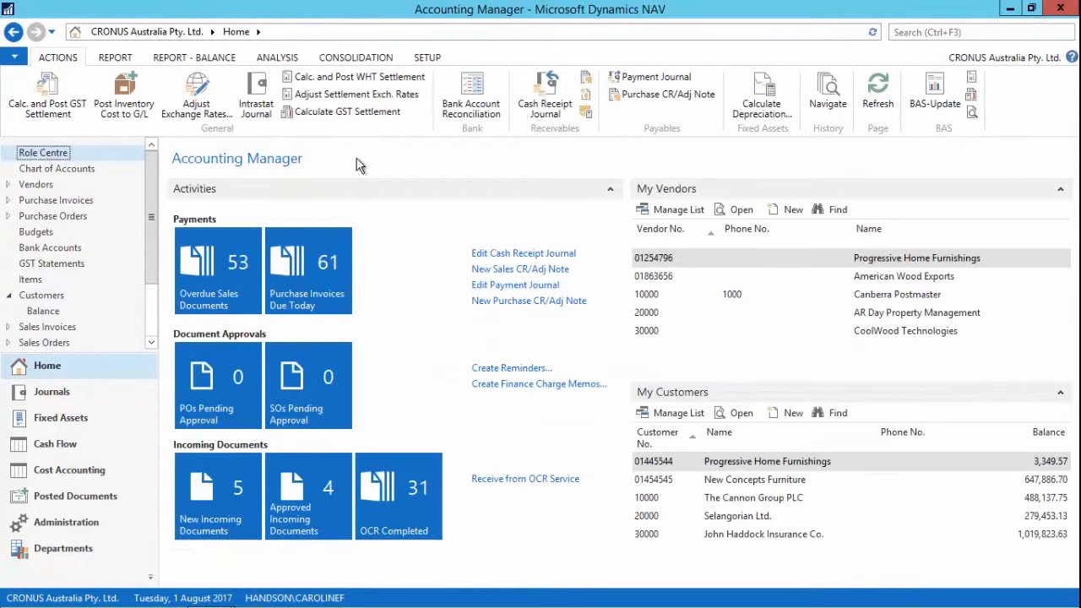